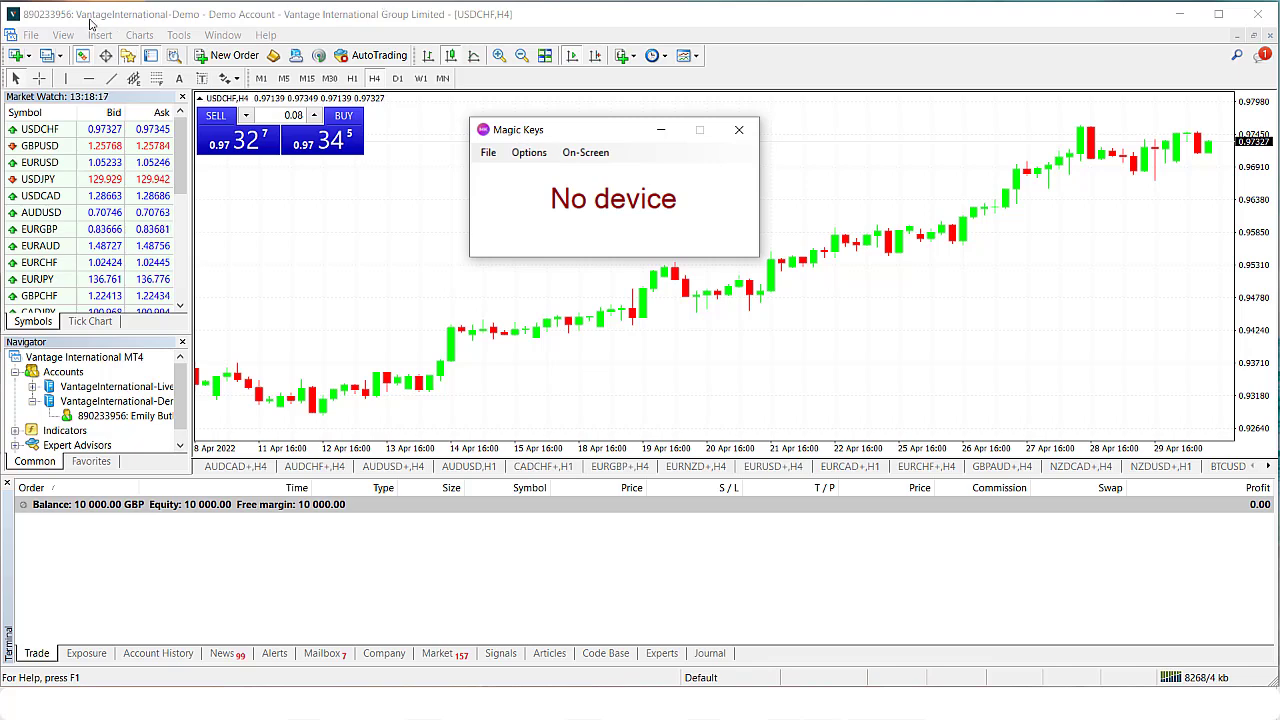
Step: Select the hashed folder under AppData\Roaming\MetaQuotes\Terminal as the install location and dismiss the restart notice
click(32, 36)
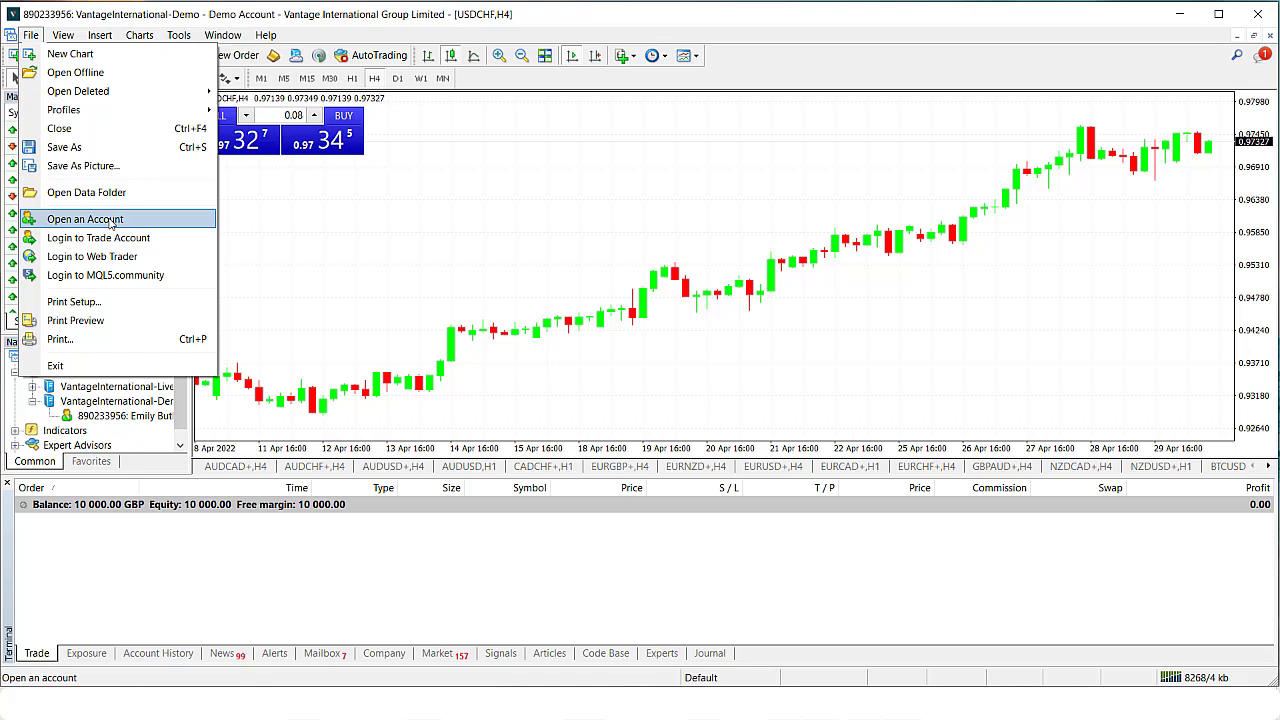
click(84, 218)
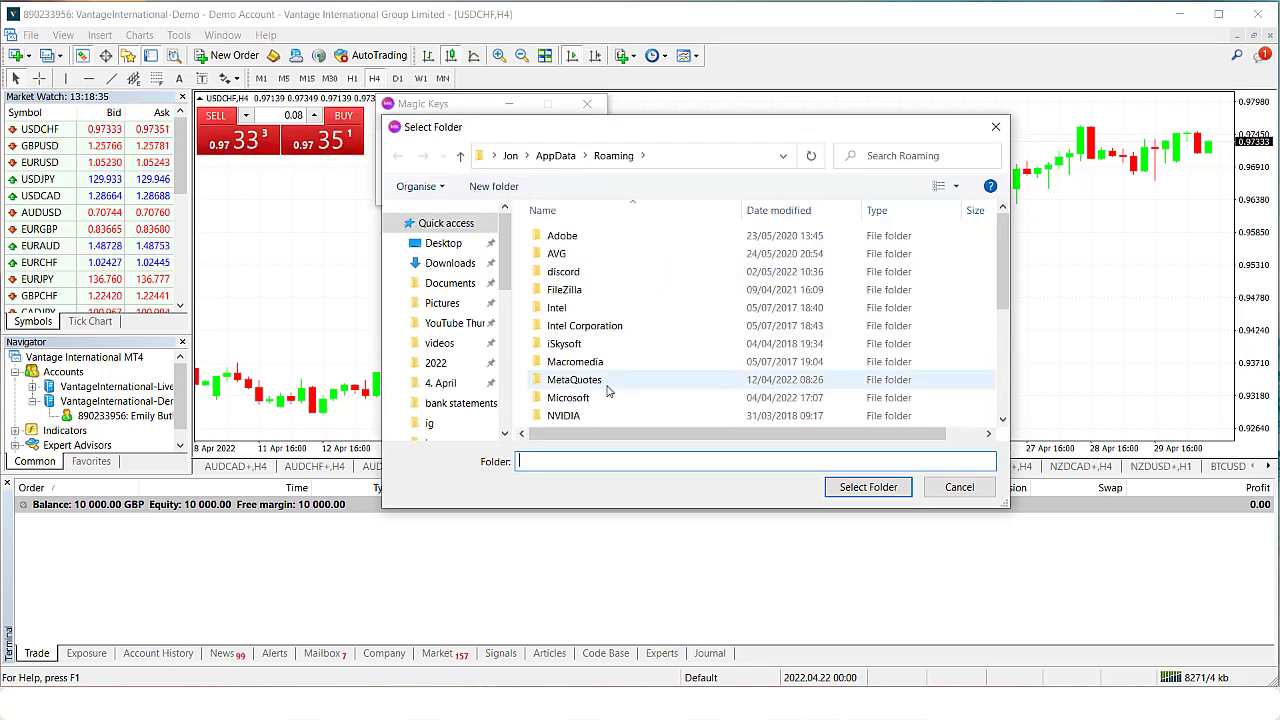
double_click(574, 380)
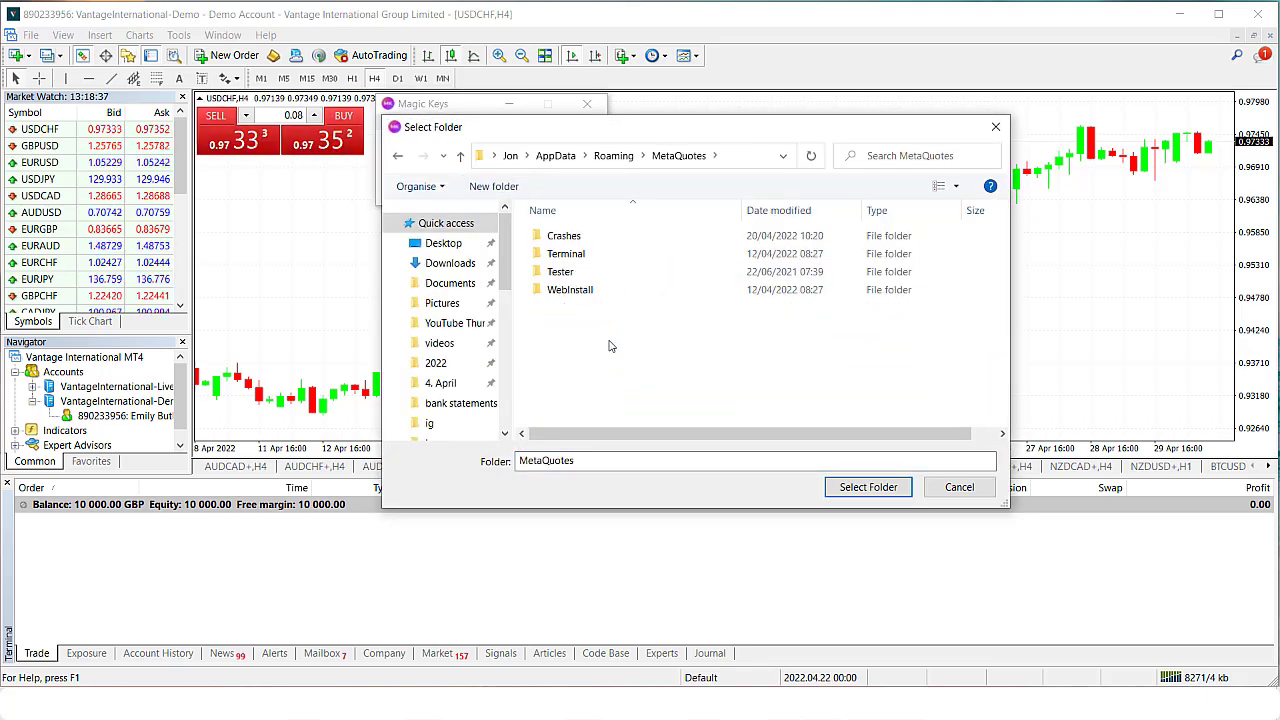
double_click(568, 252)
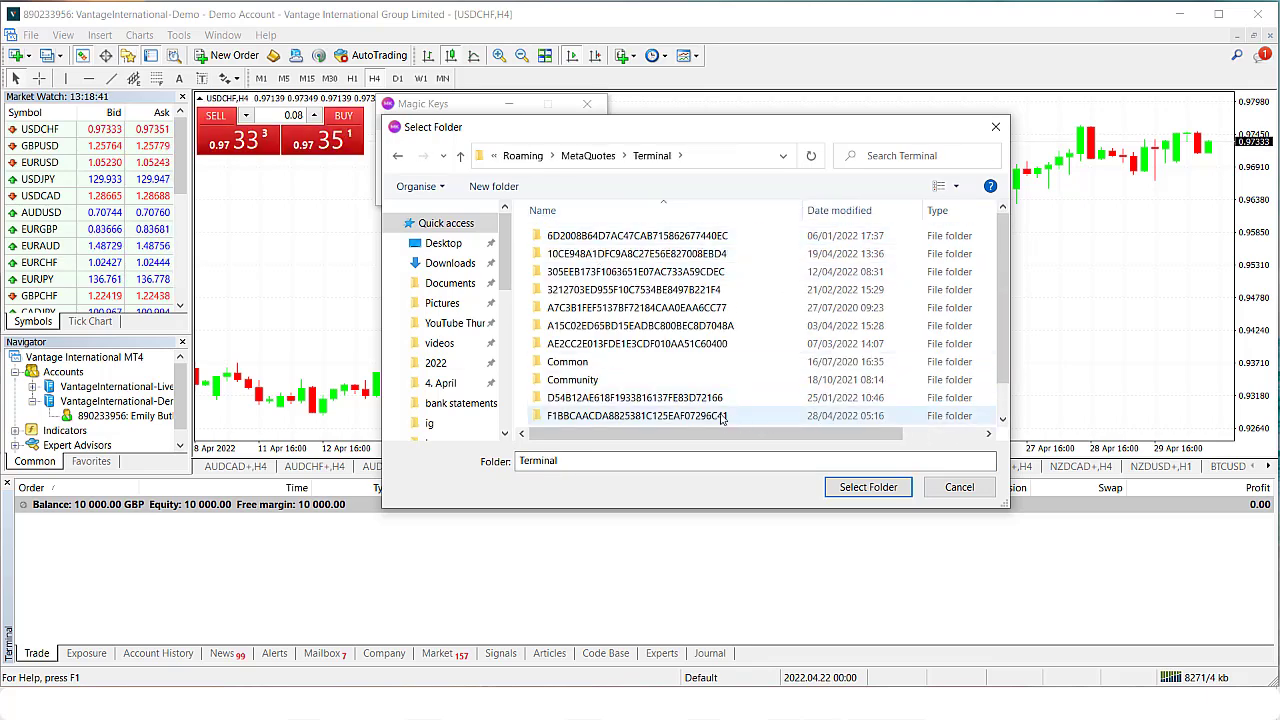
click(636, 414)
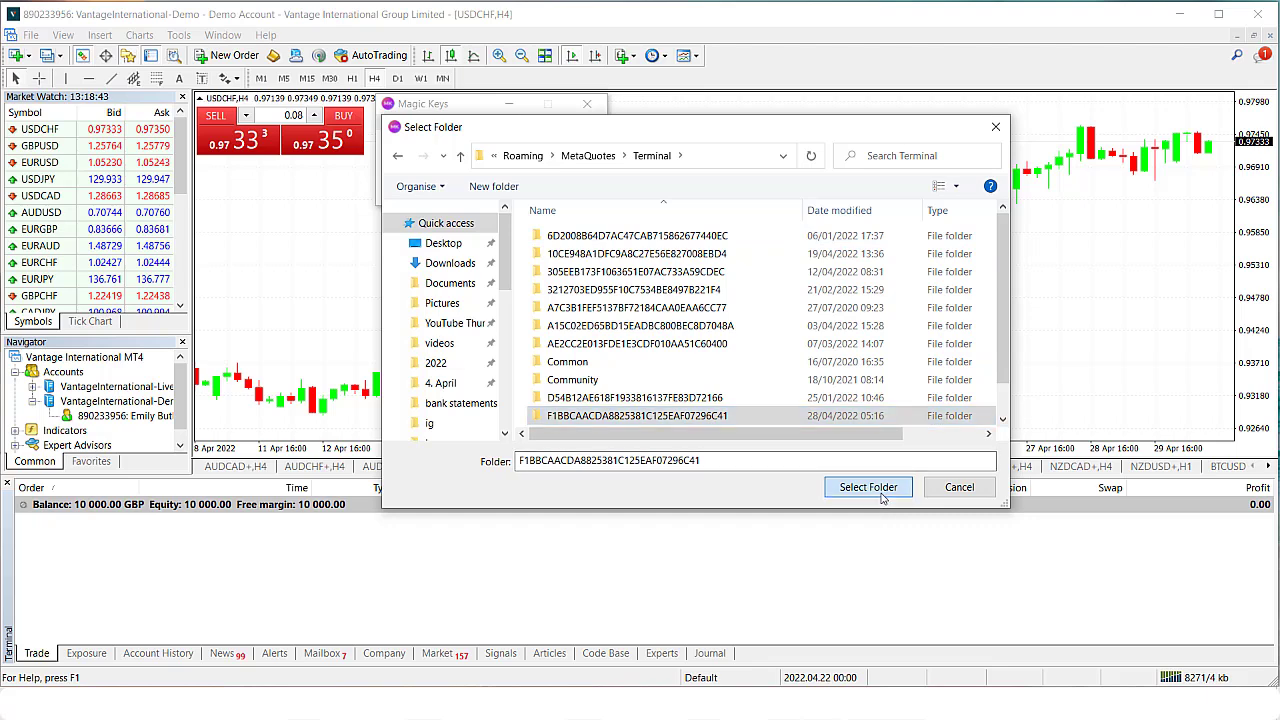
click(868, 488)
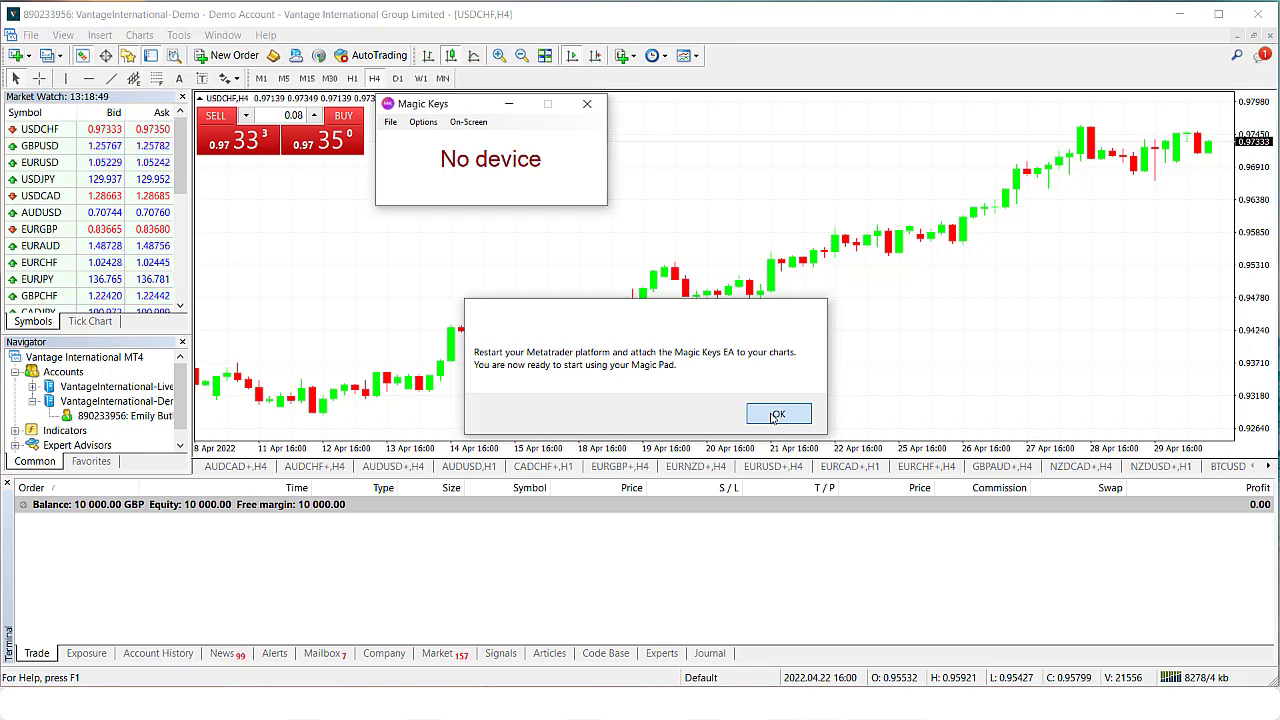
click(778, 414)
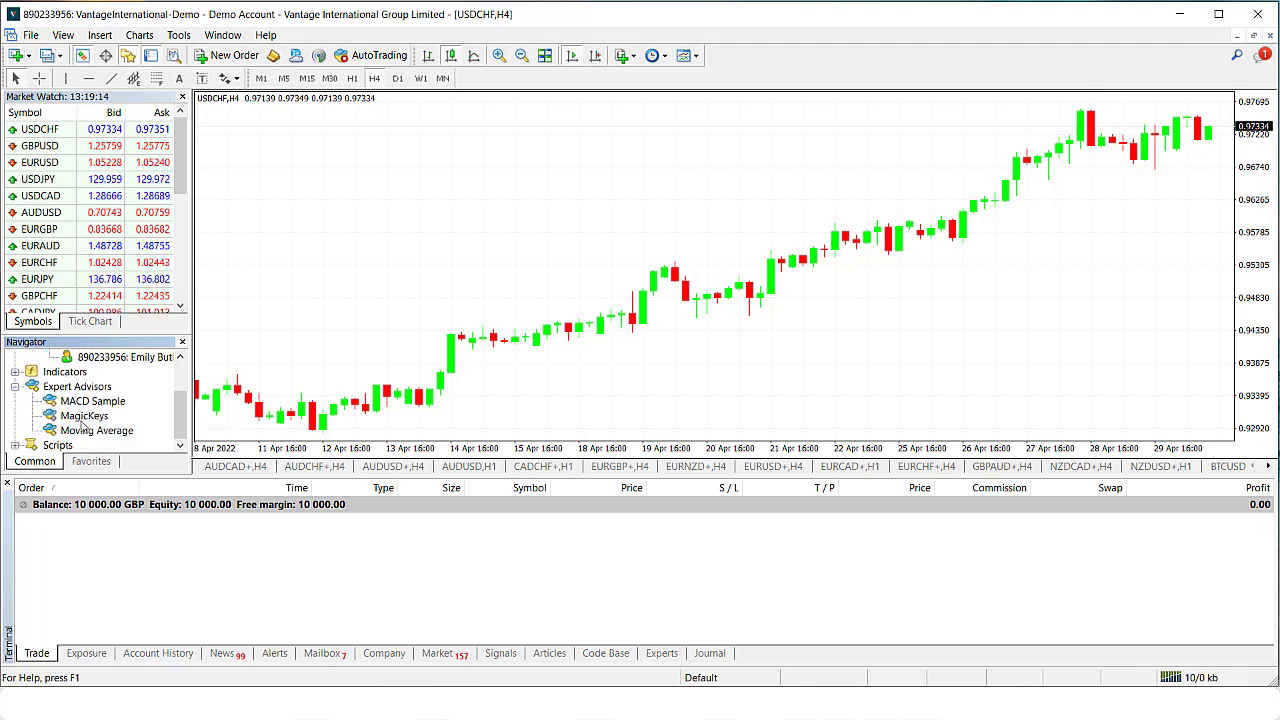
Step: Attach MagicKeys from the Navigator to USDCHF and allow live trading and DLL imports under Common
click(84, 414)
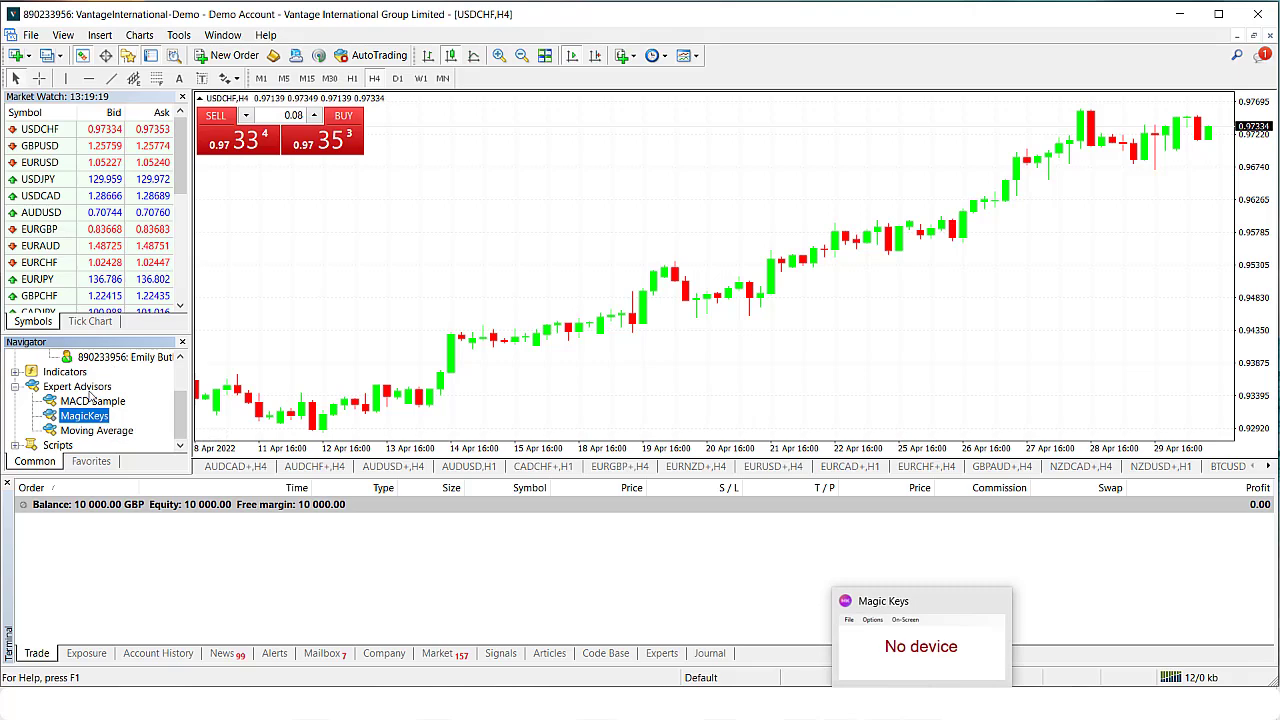
double_click(84, 414)
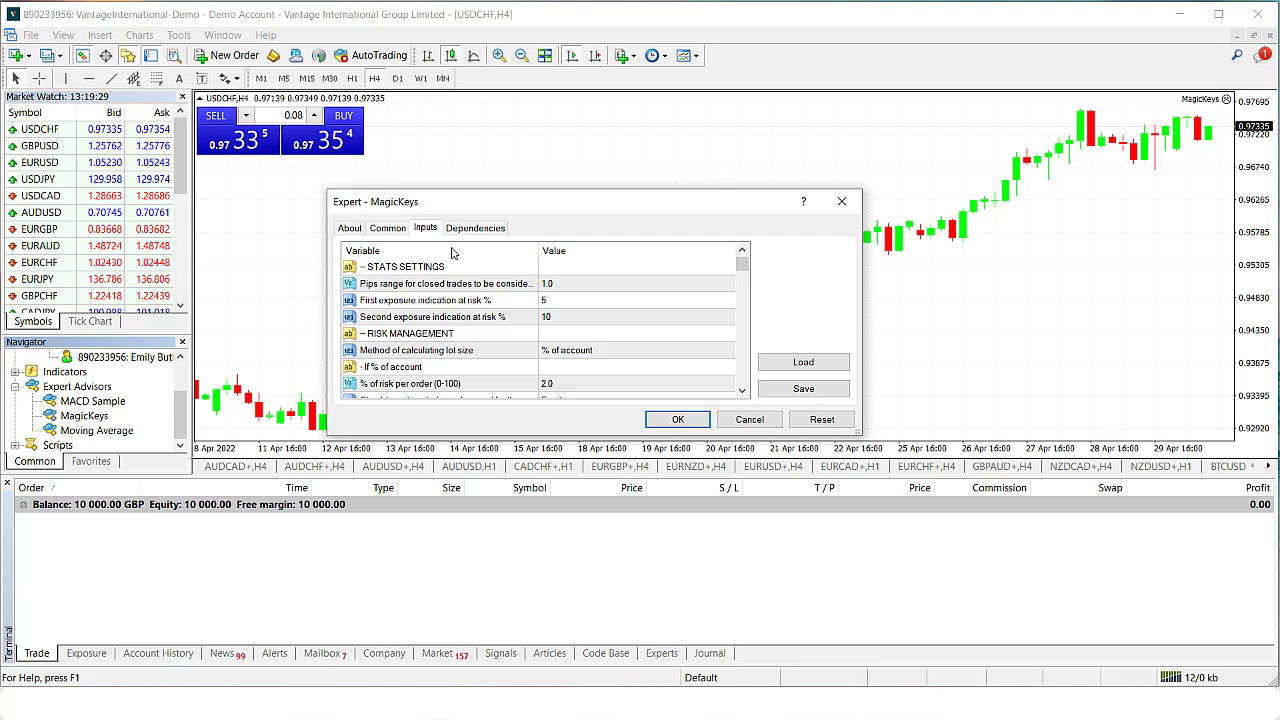
click(388, 228)
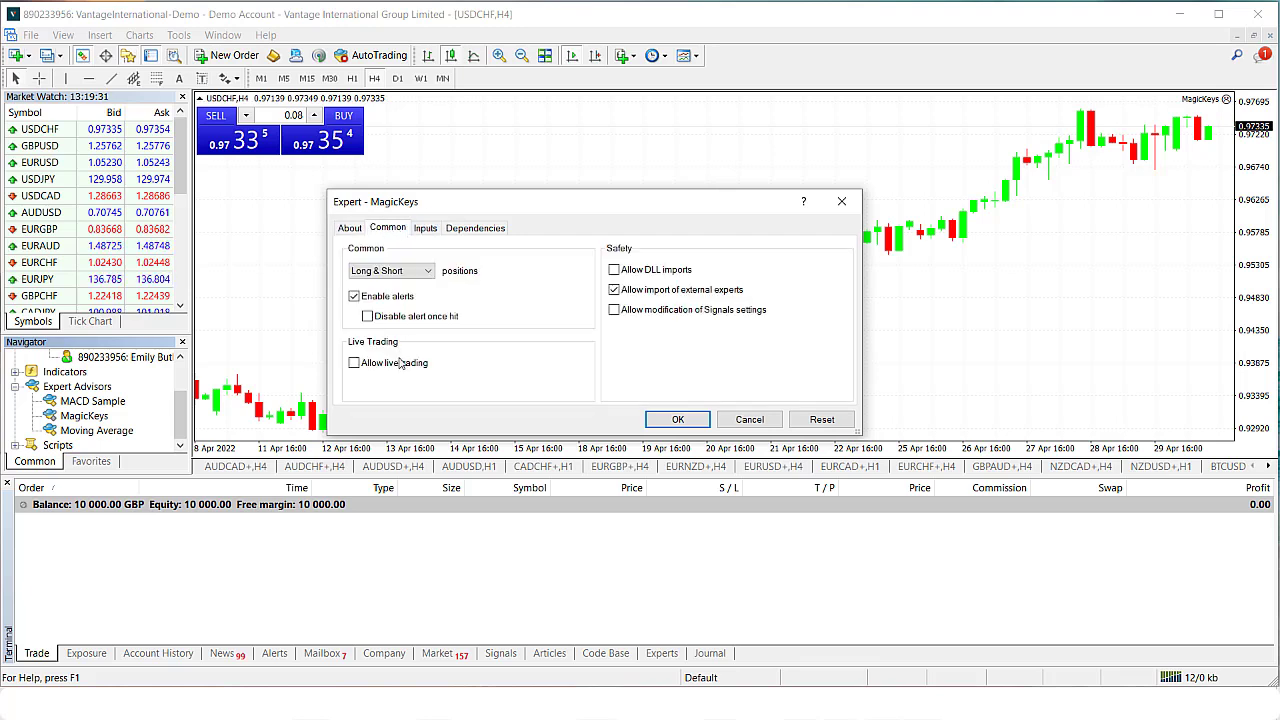
click(352, 362)
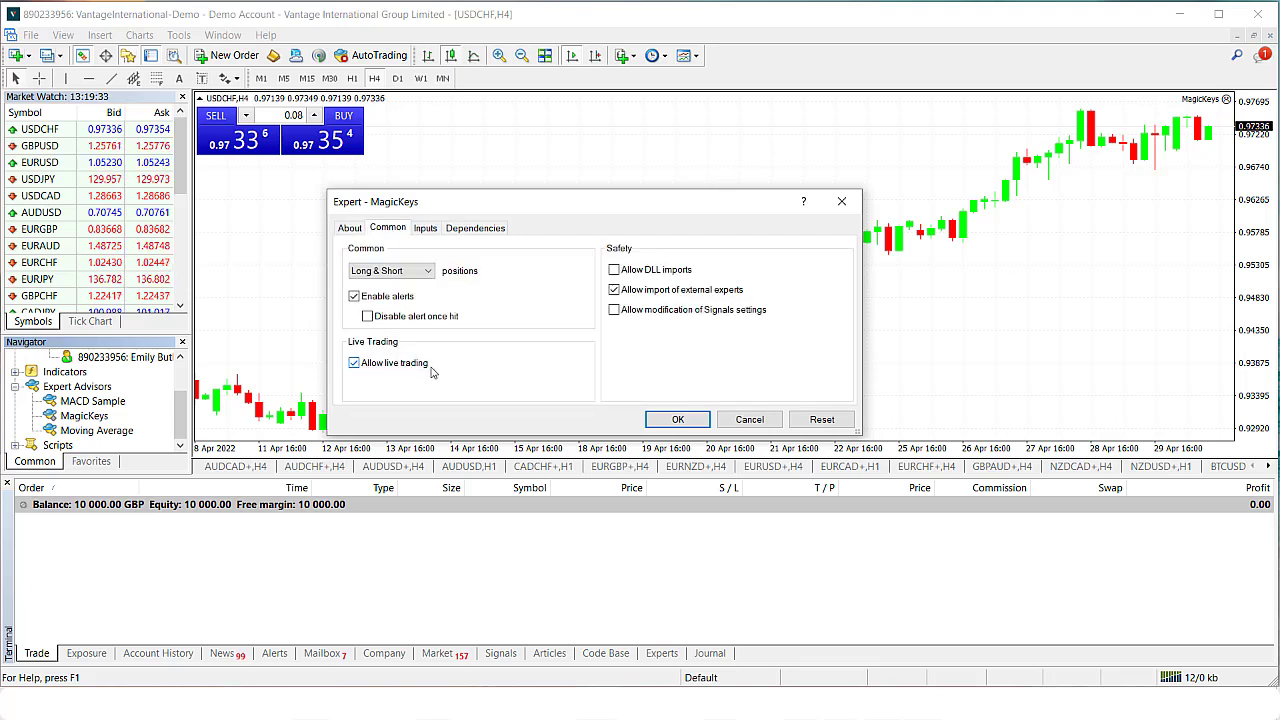
click(614, 268)
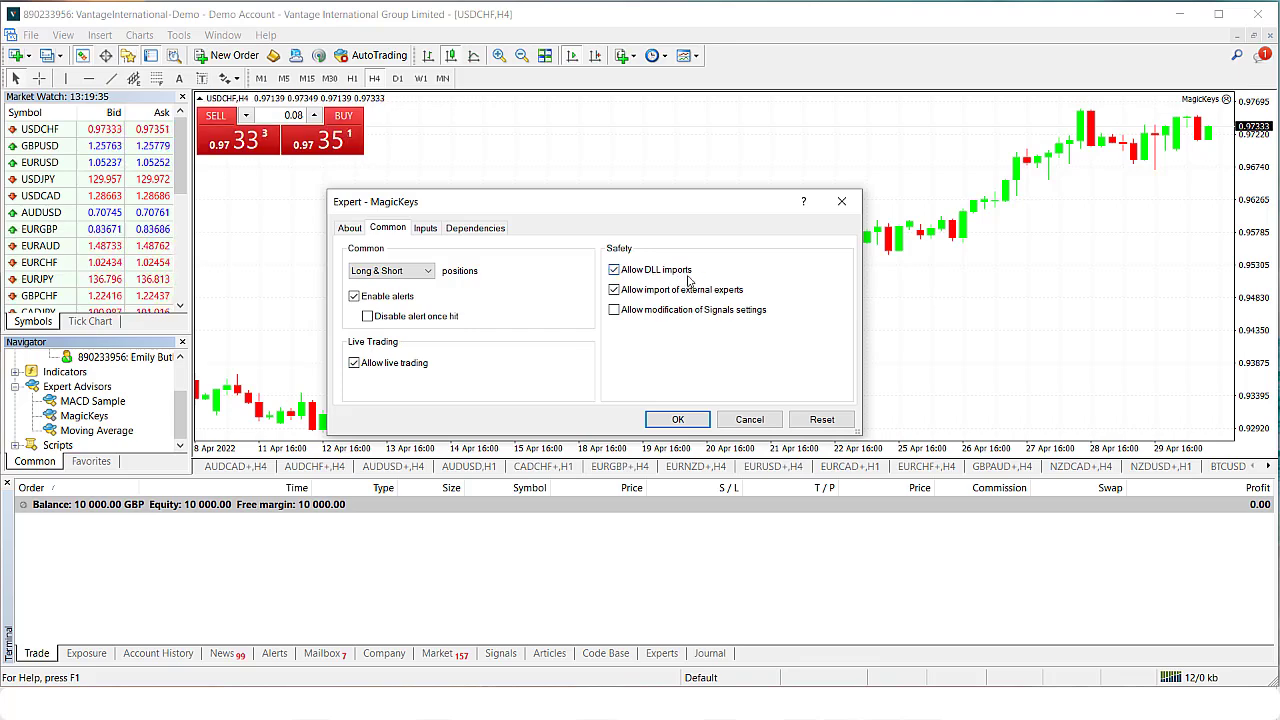
click(424, 228)
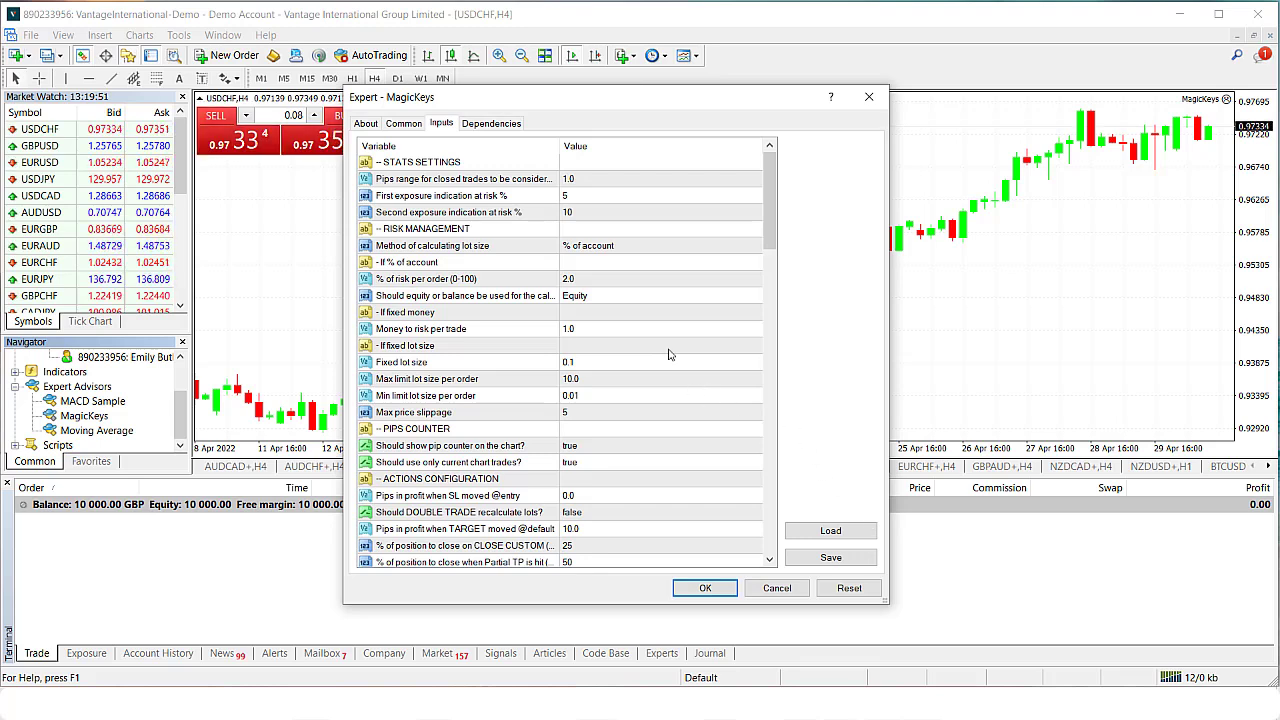
Step: Turn off the on-chart pip counter in Inputs and confirm the settings so MagicKeys runs on USDCHF
click(460, 278)
text(1)
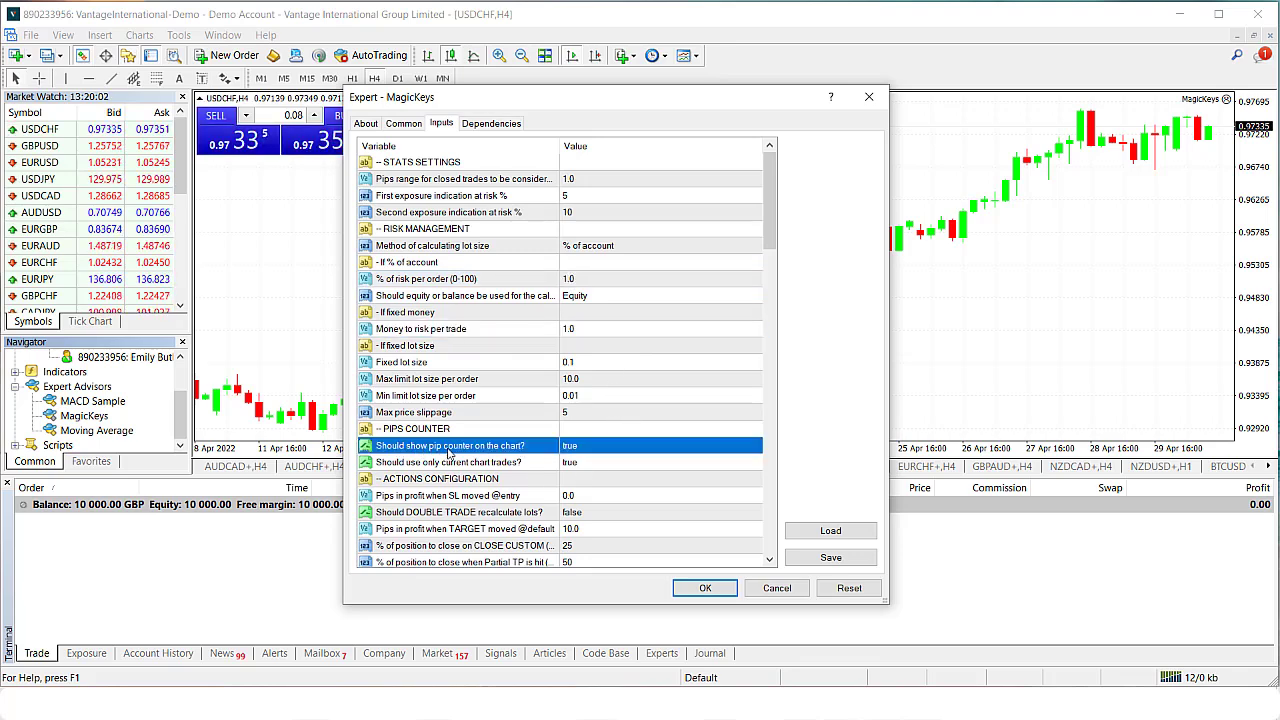
click(660, 444)
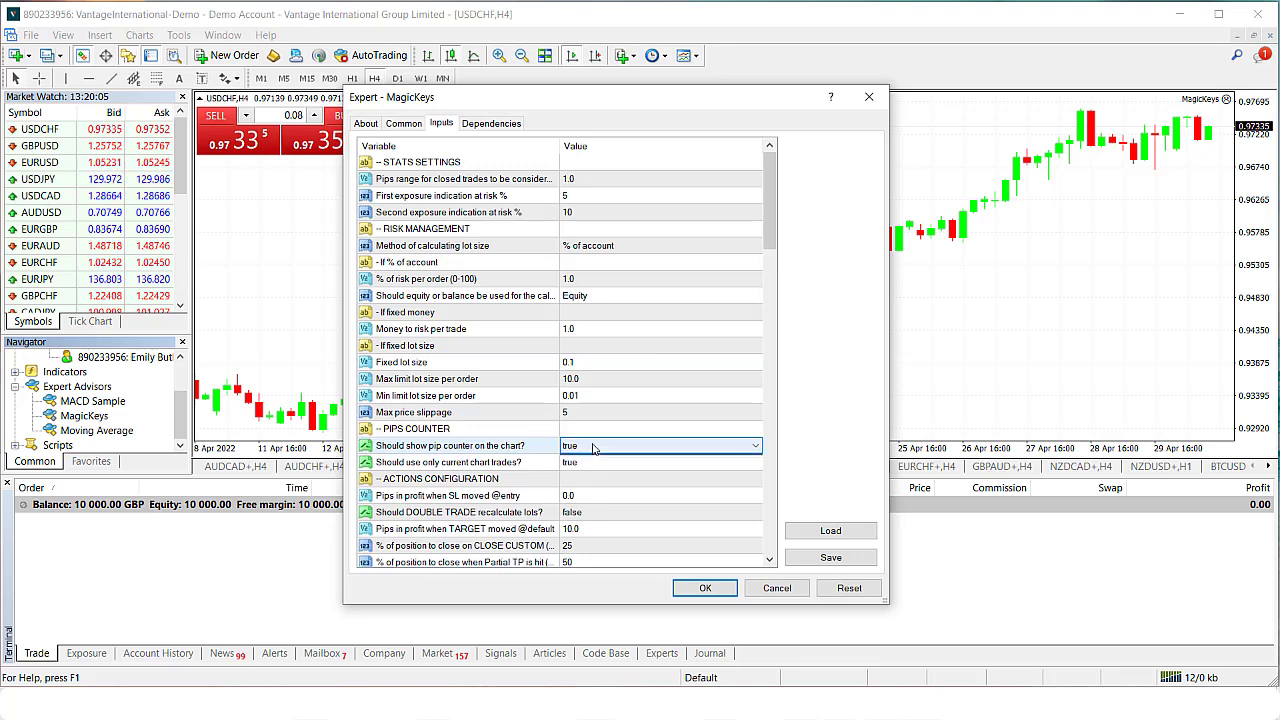
click(660, 444)
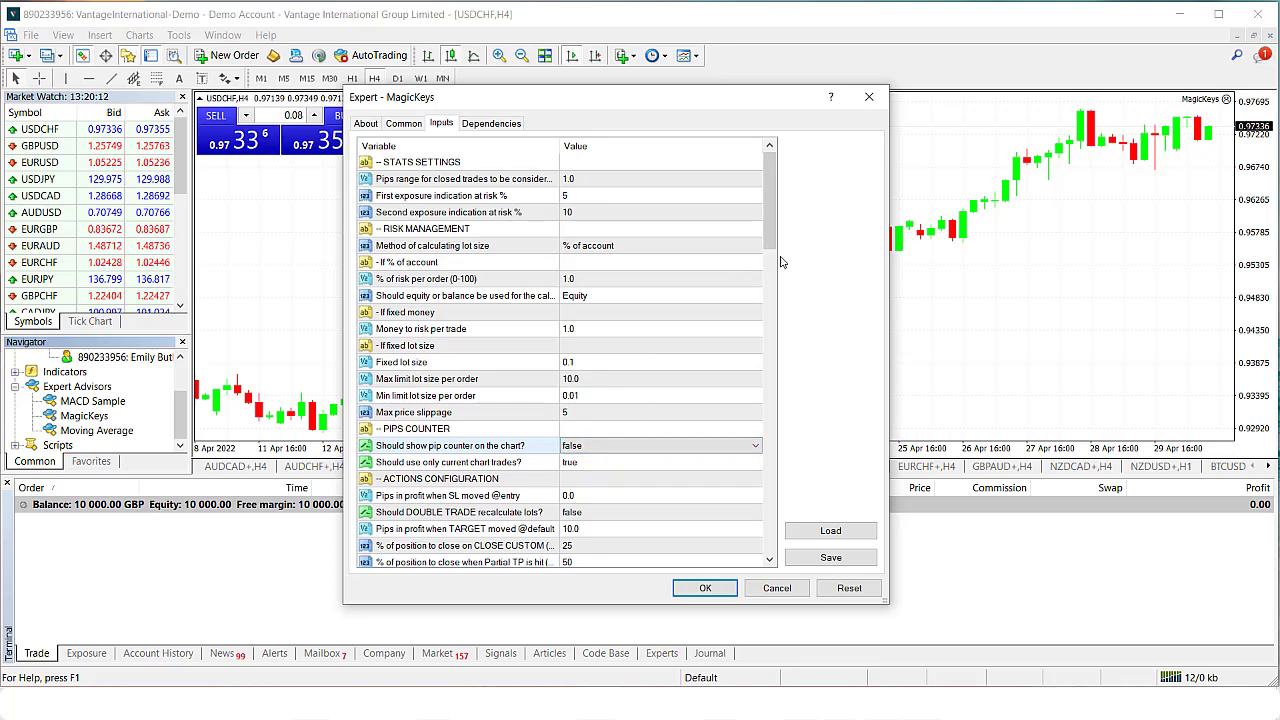
click(450, 444)
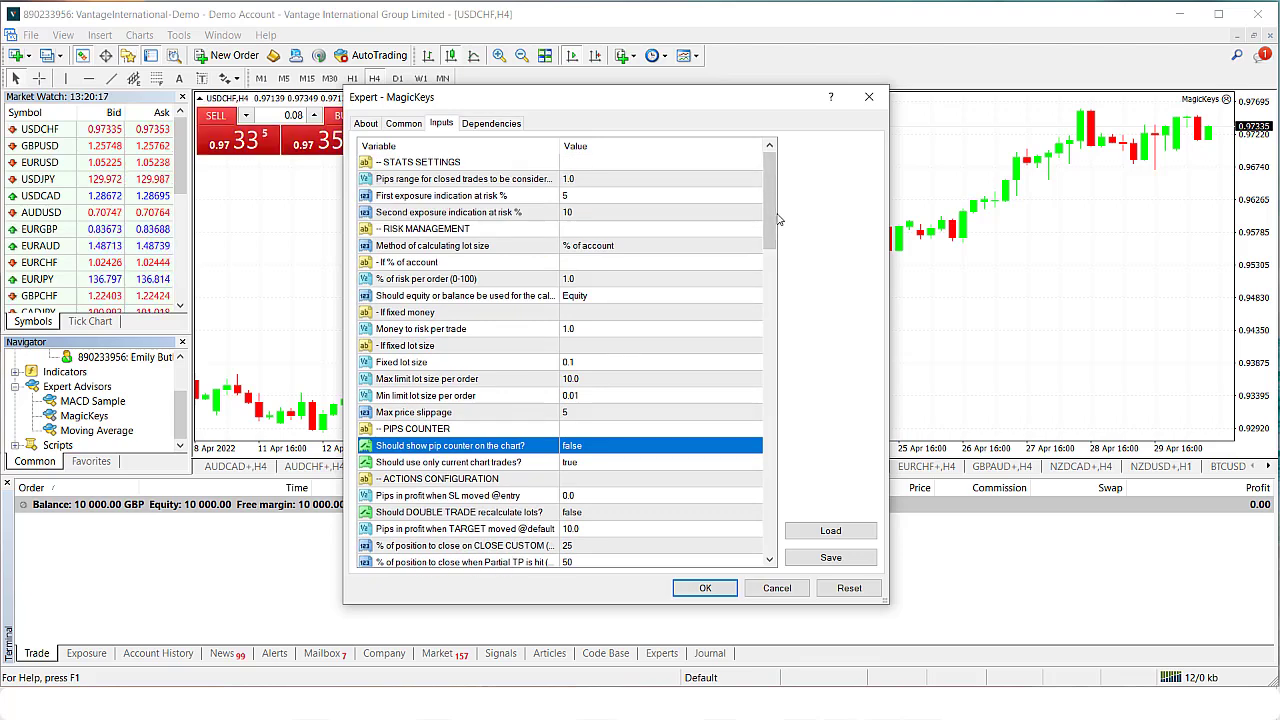
mouse_move(488, 288)
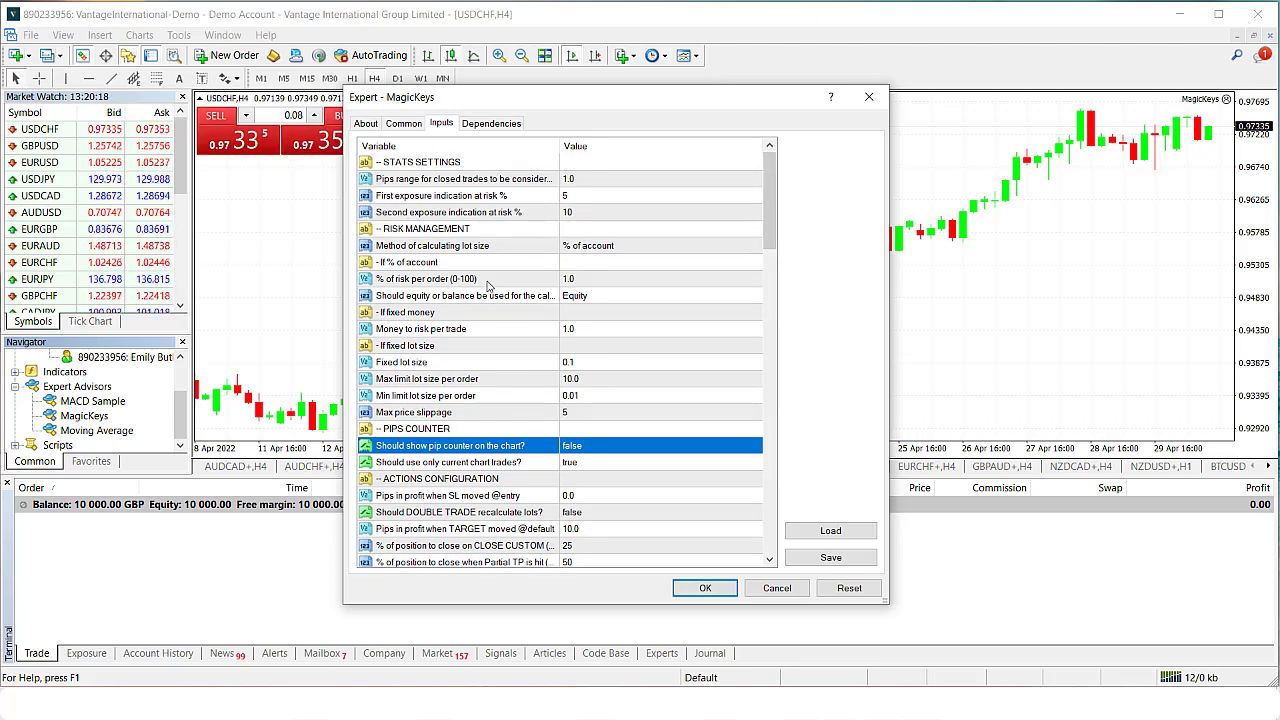
scroll(down, 3)
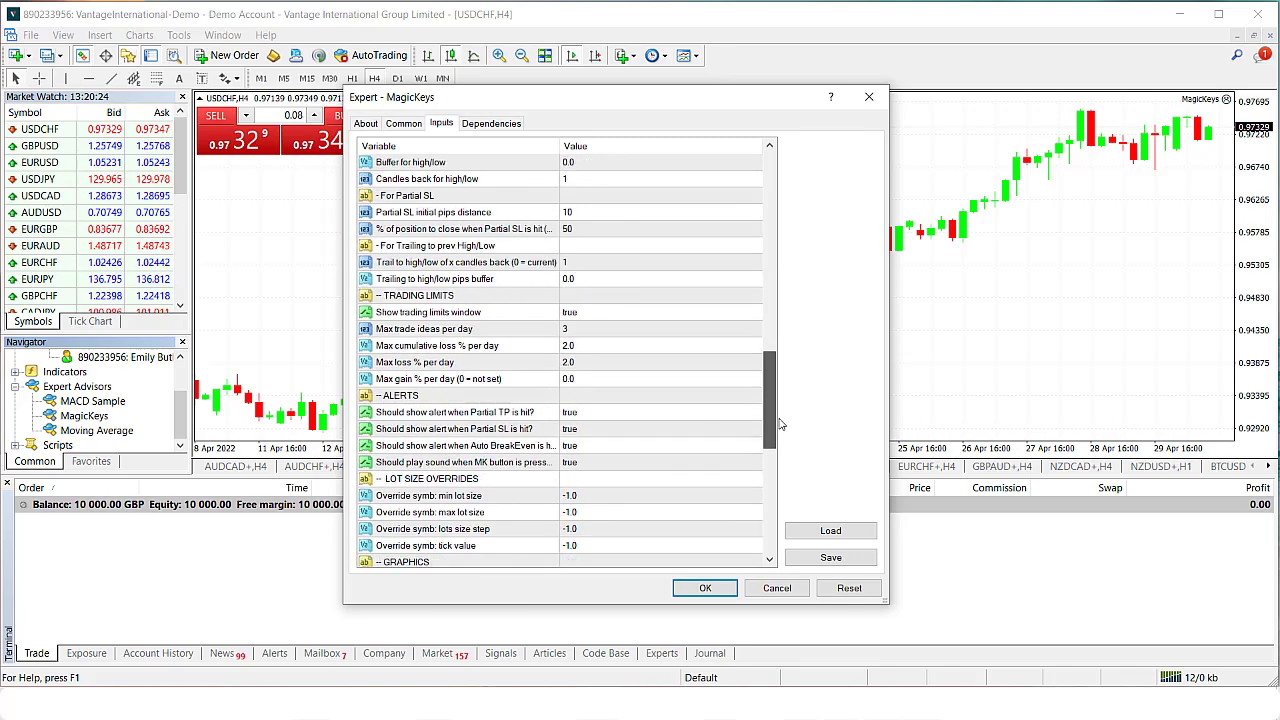
scroll(down, 3)
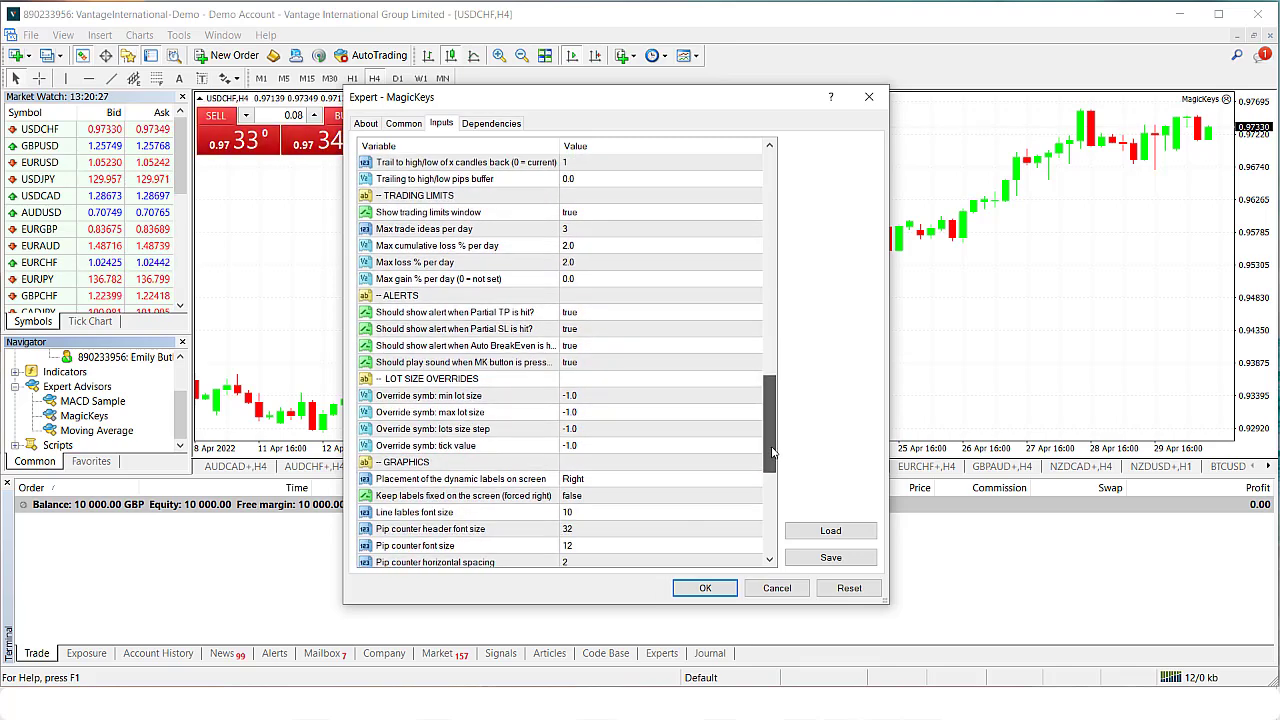
scroll(down, 3)
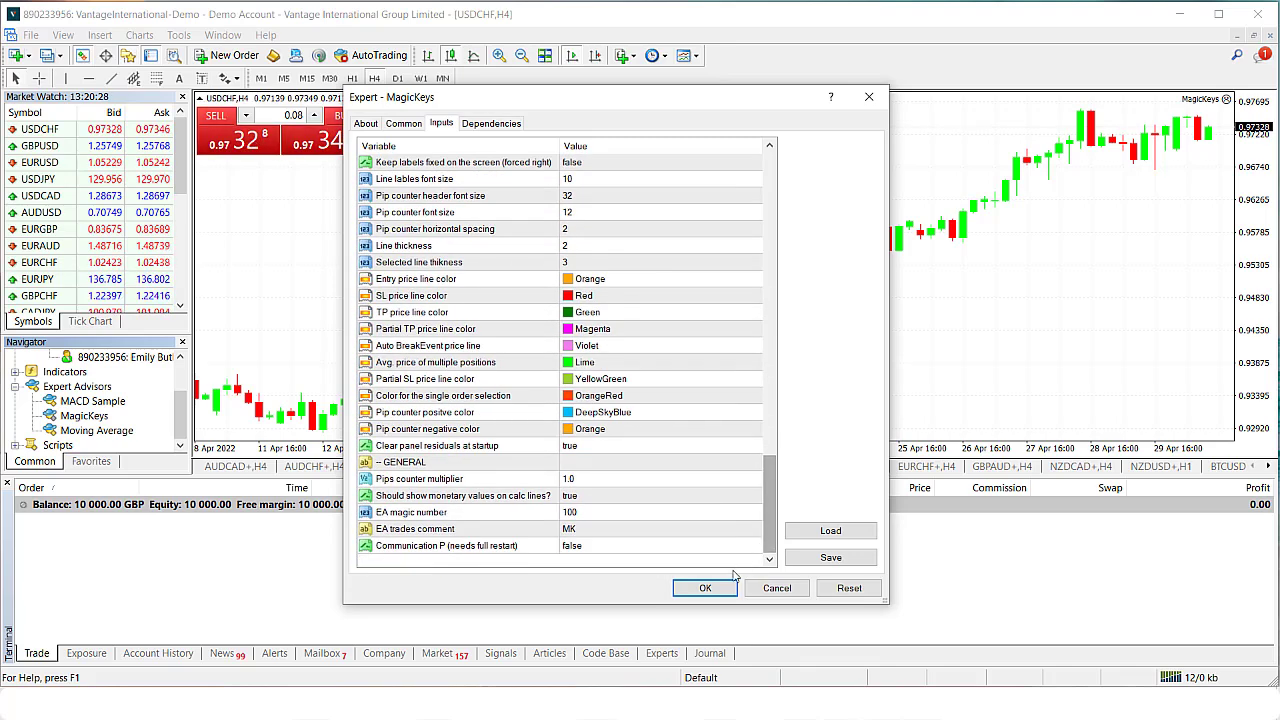
click(704, 588)
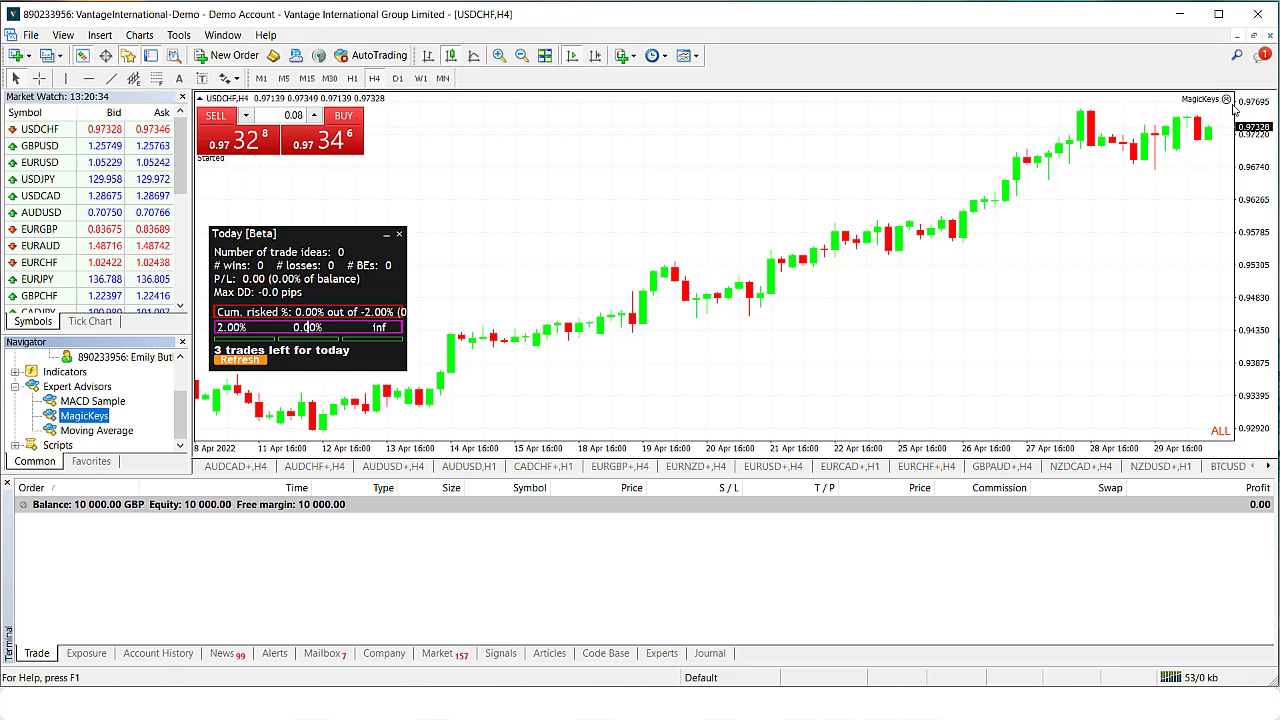
mouse_move(378, 56)
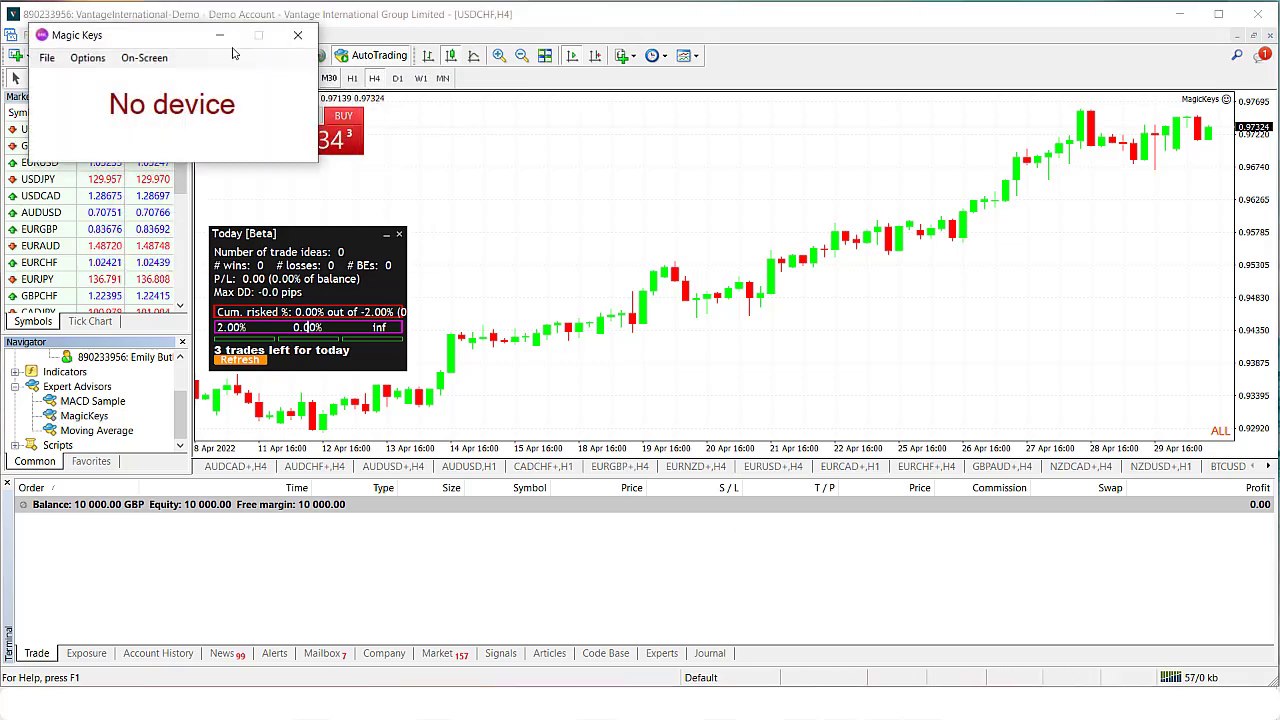
mouse_move(168, 108)
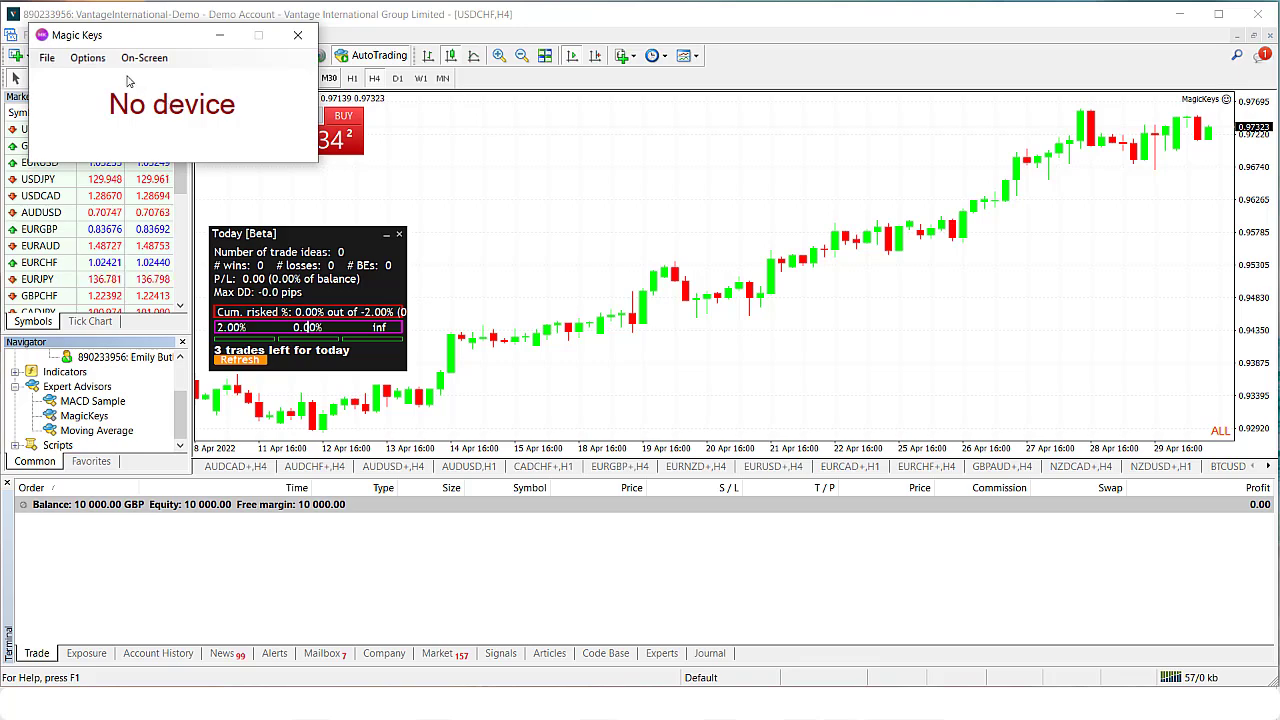
Step: Show the on-screen Magic Keys trading keypad via On-Screen > Open, then refocus the USDCHF chart
click(144, 56)
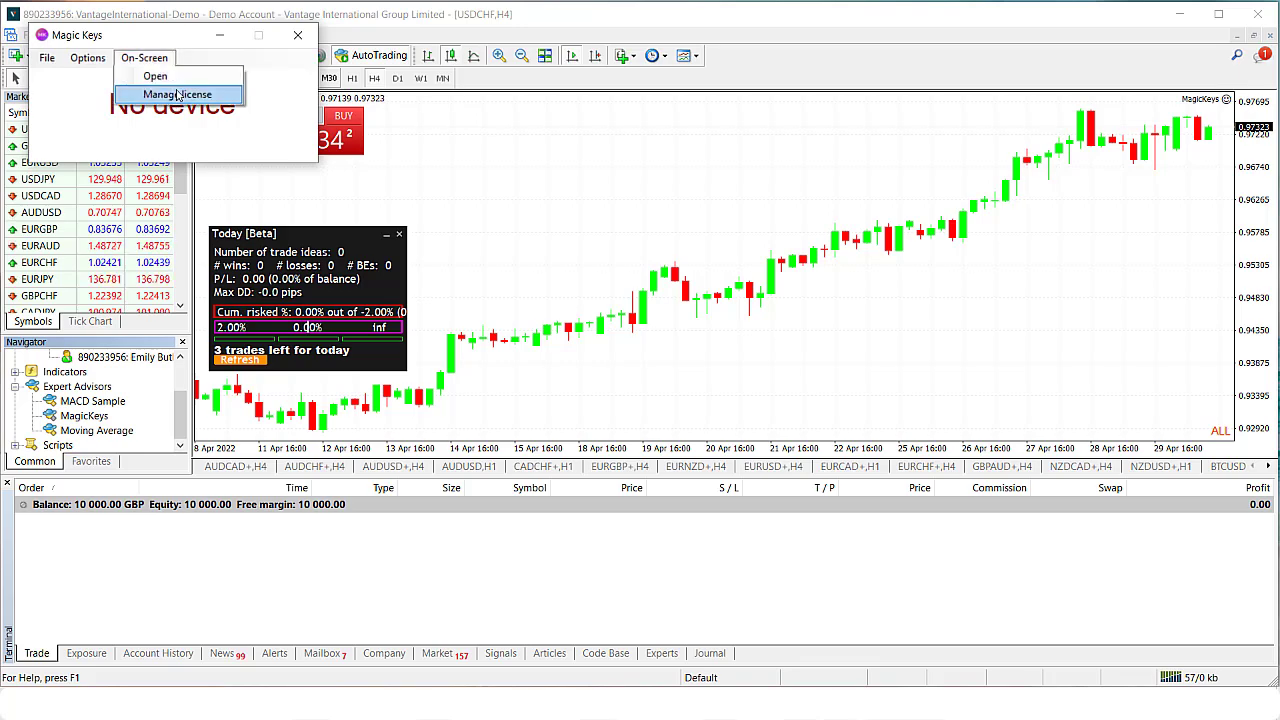
click(156, 76)
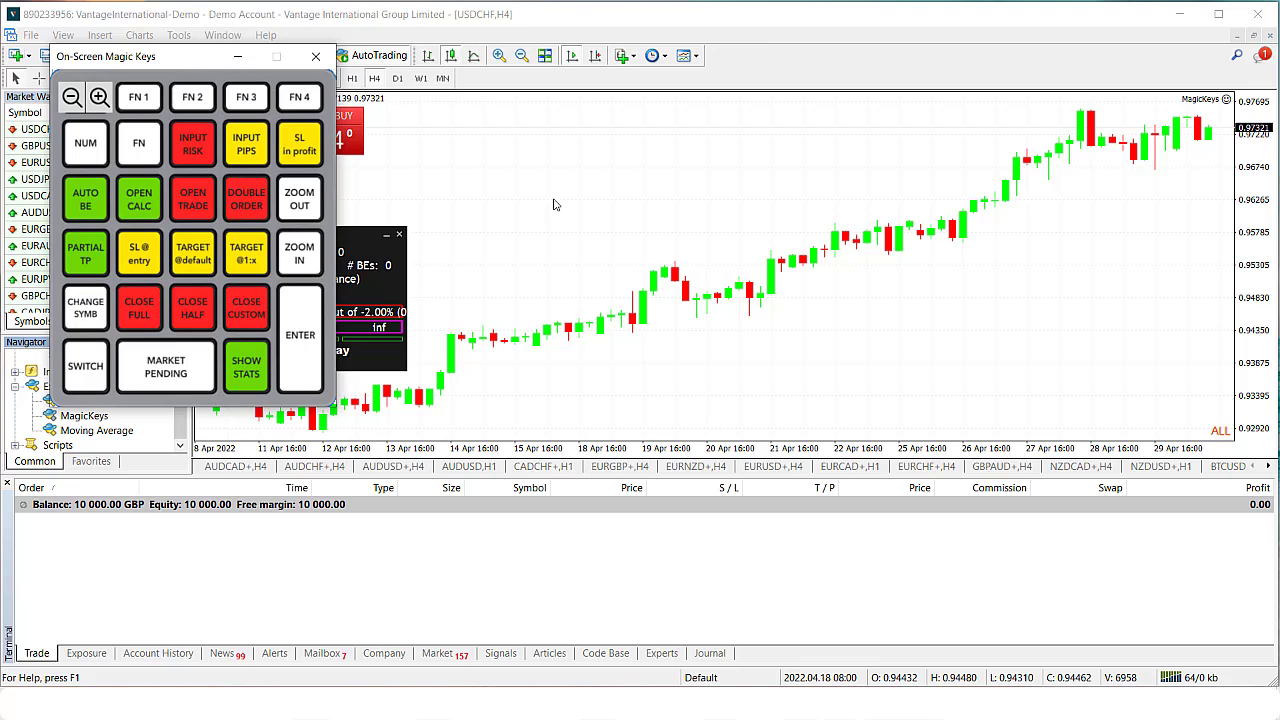
click(316, 56)
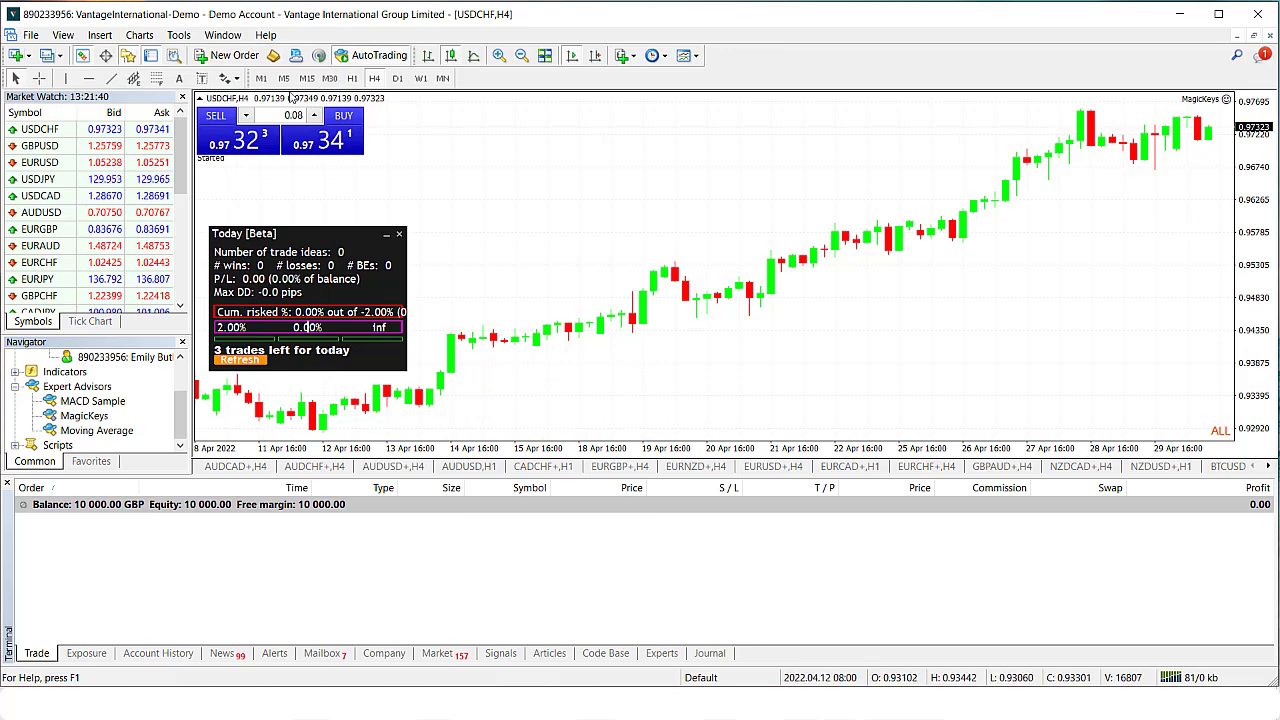
Step: Switch the USDCHF chart to the M1 timeframe for the trade setup
click(260, 78)
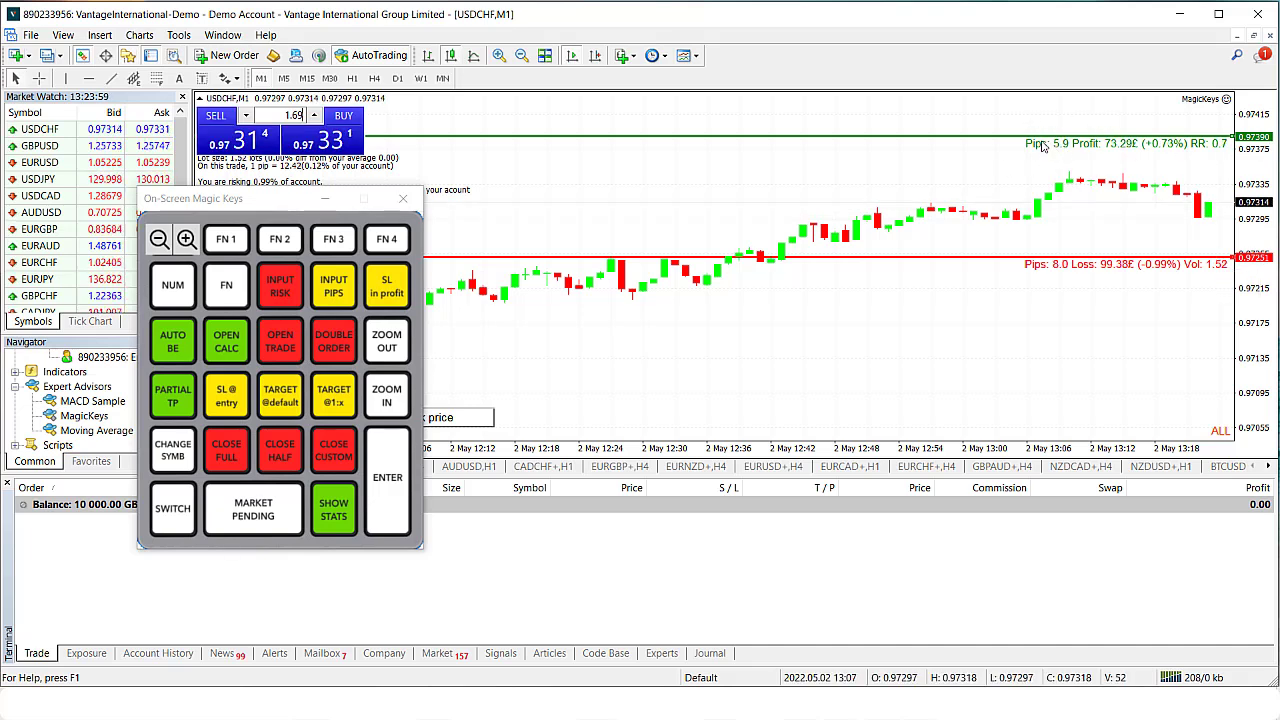
mouse_move(1072, 152)
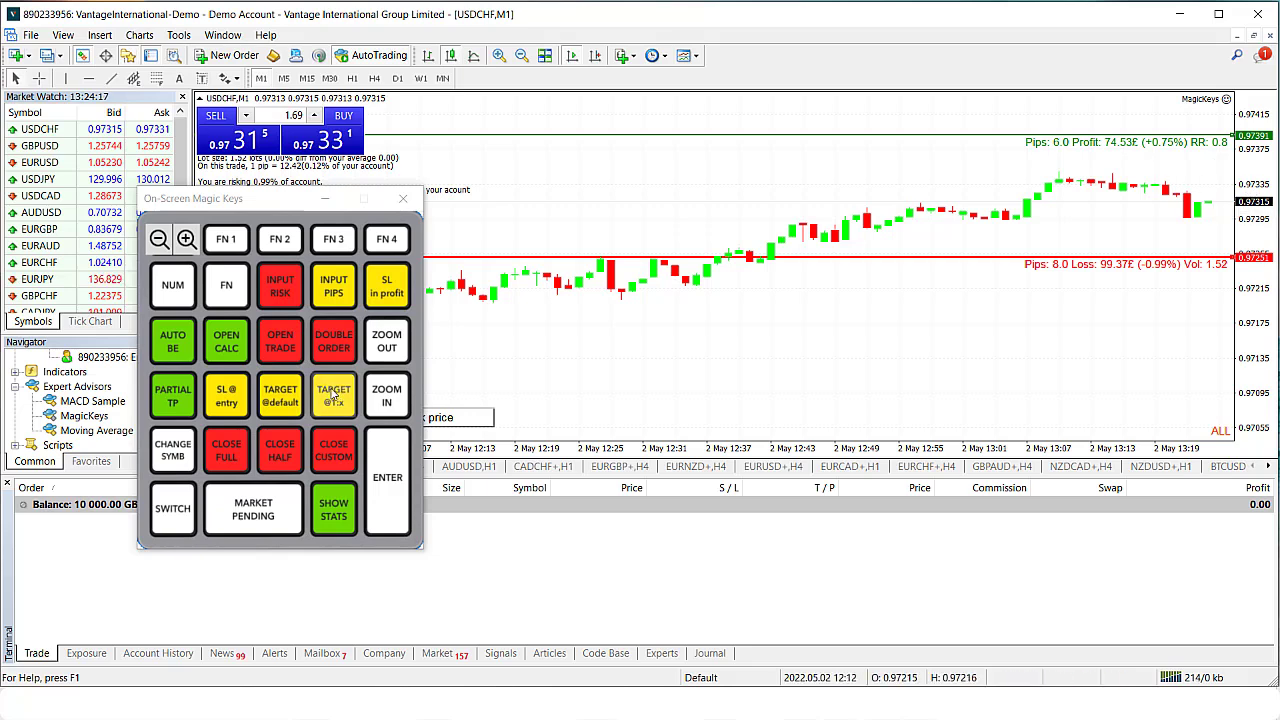
Step: Place the USDCHF market order with OPEN TRADE and accept the one-click trading disclaimer
click(280, 340)
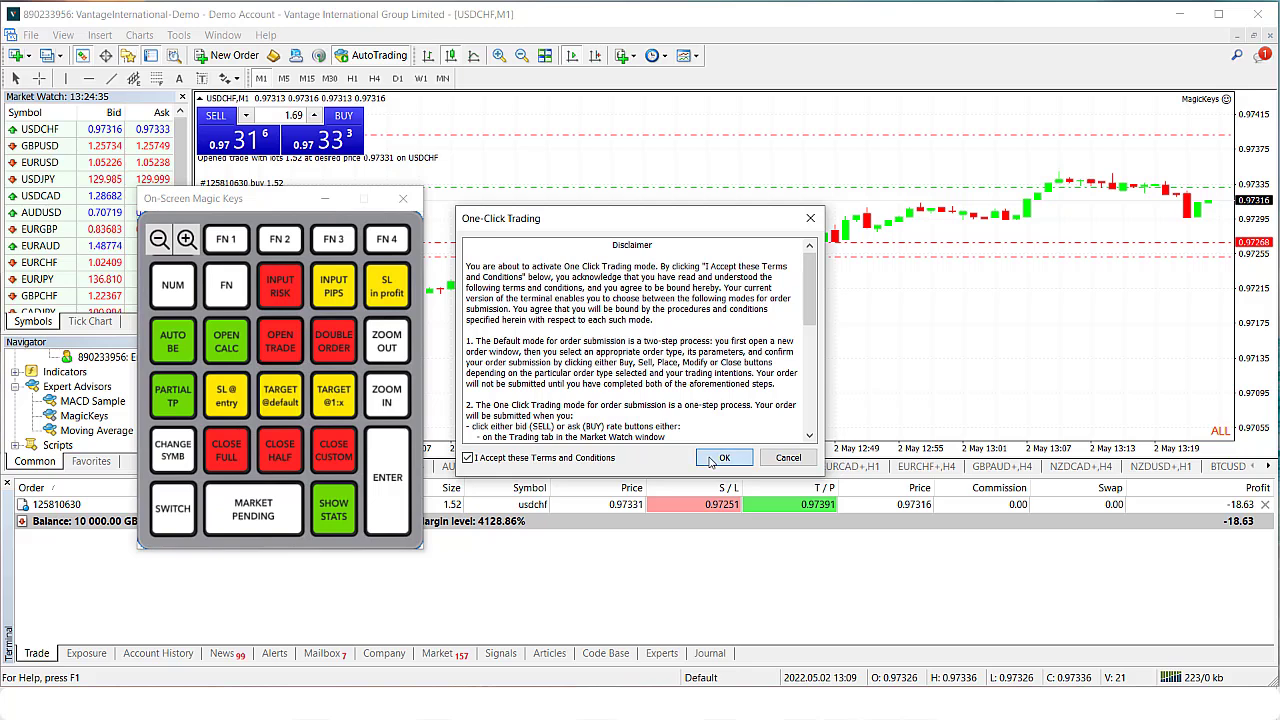
click(724, 456)
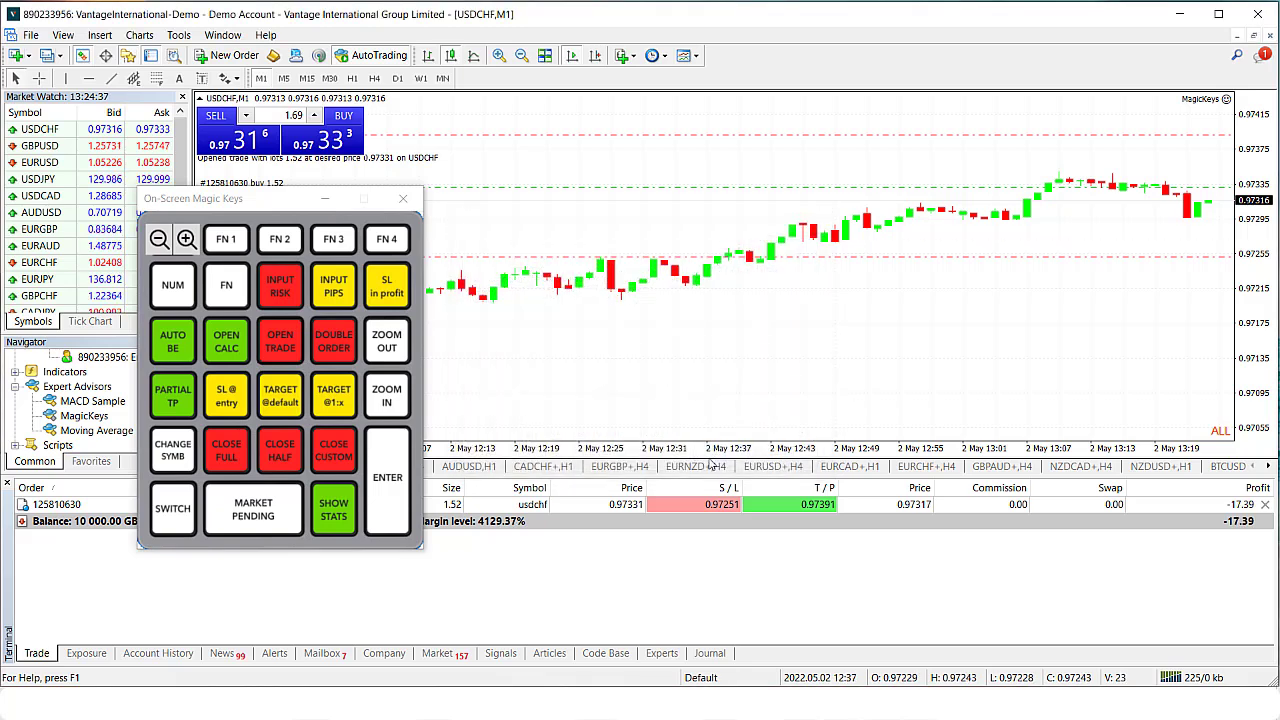
mouse_move(1170, 140)
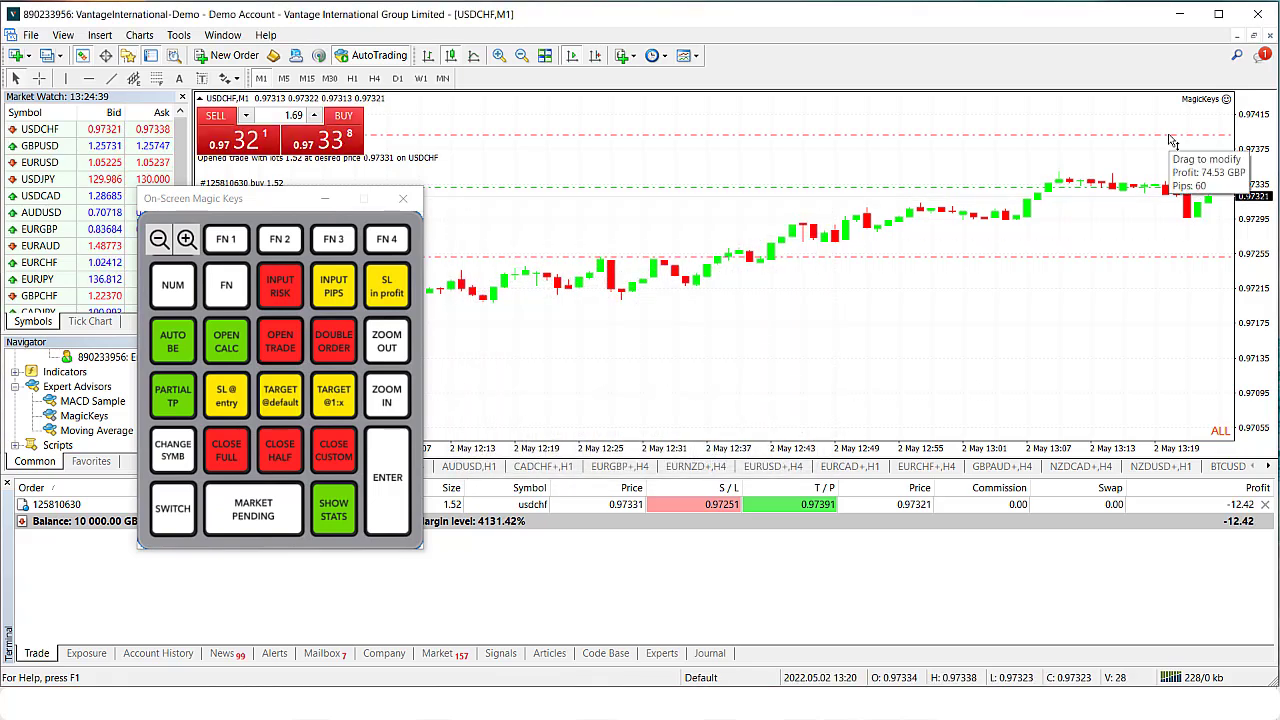